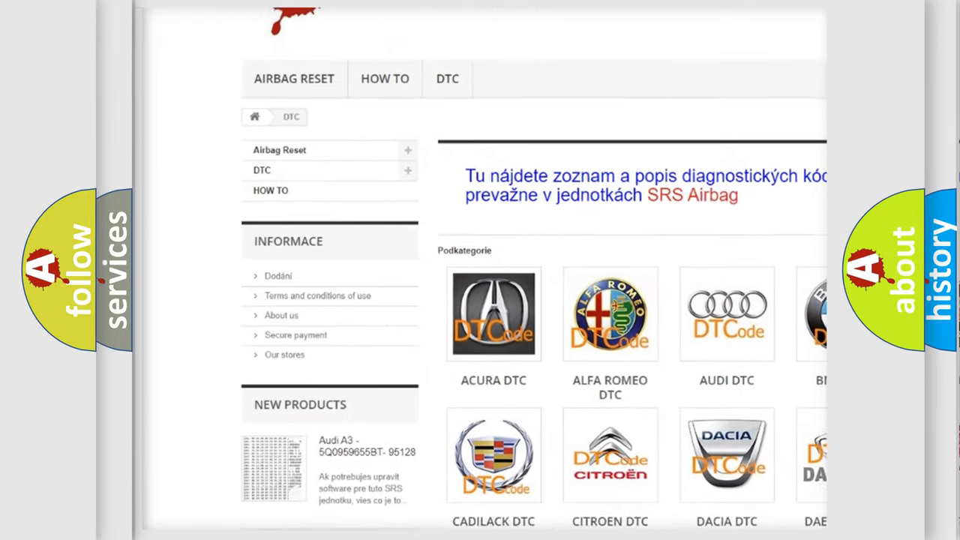
{"action": "scroll", "scroll_direction": "down", "scroll_amount": 3}
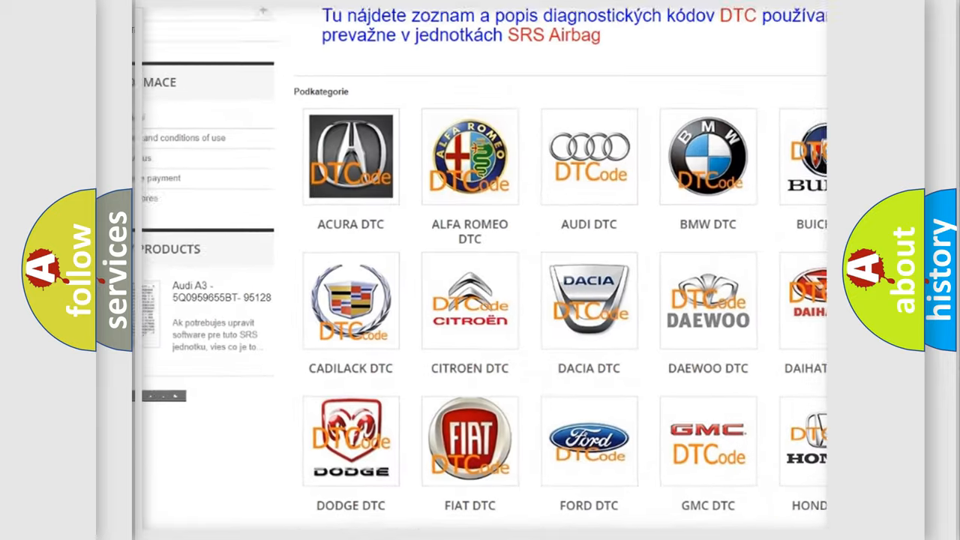
{"action": "scroll", "scroll_direction": "down", "scroll_amount": 3}
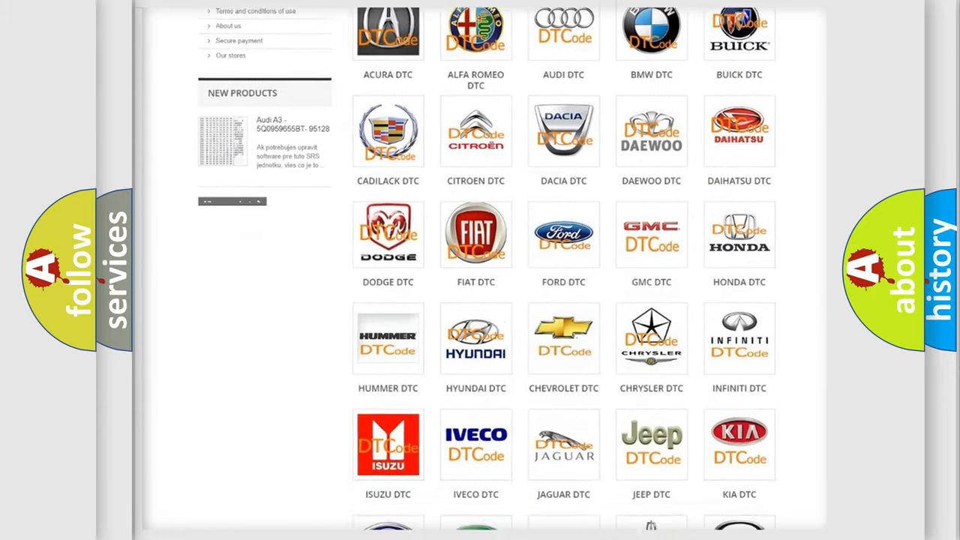
{"action": "scroll", "scroll_direction": "down", "scroll_amount": 3}
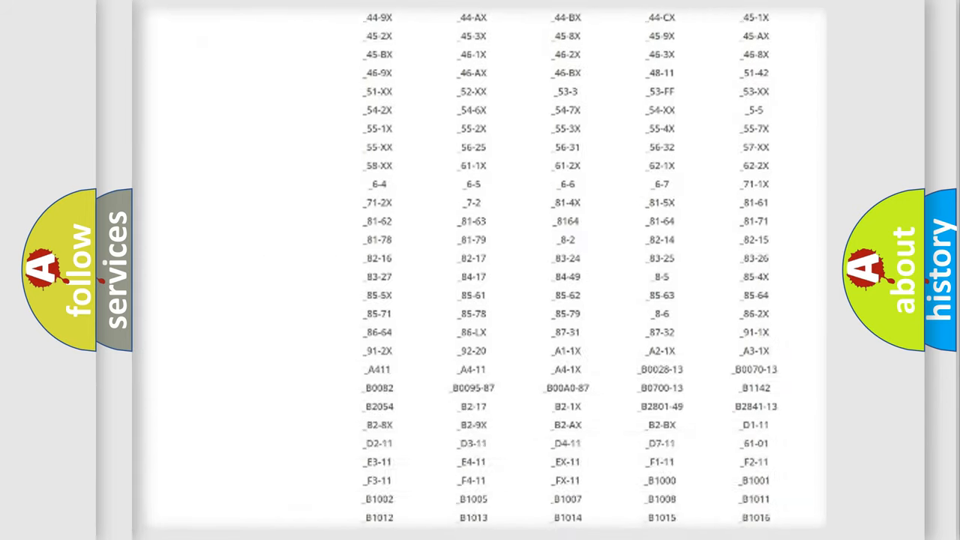
{"action": "scroll", "scroll_direction": "down", "scroll_amount": 3}
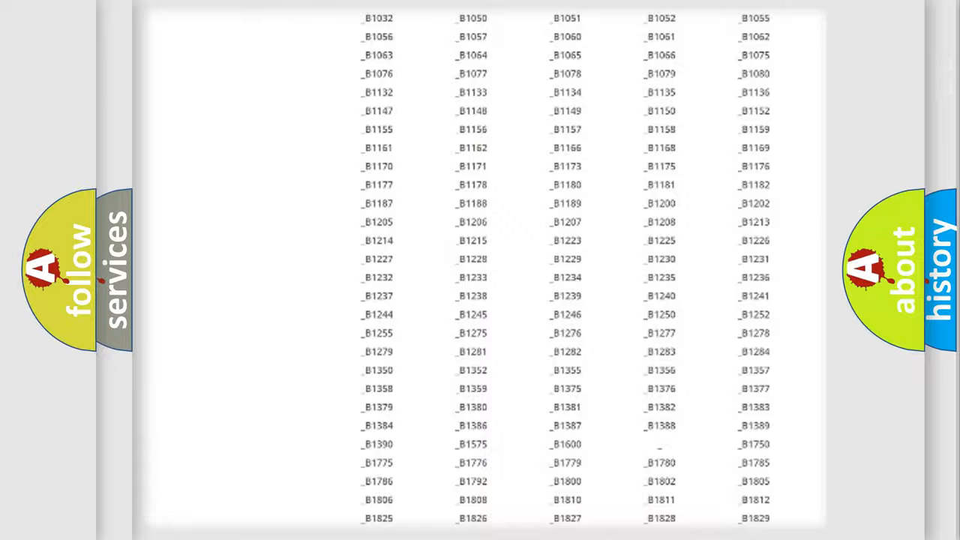